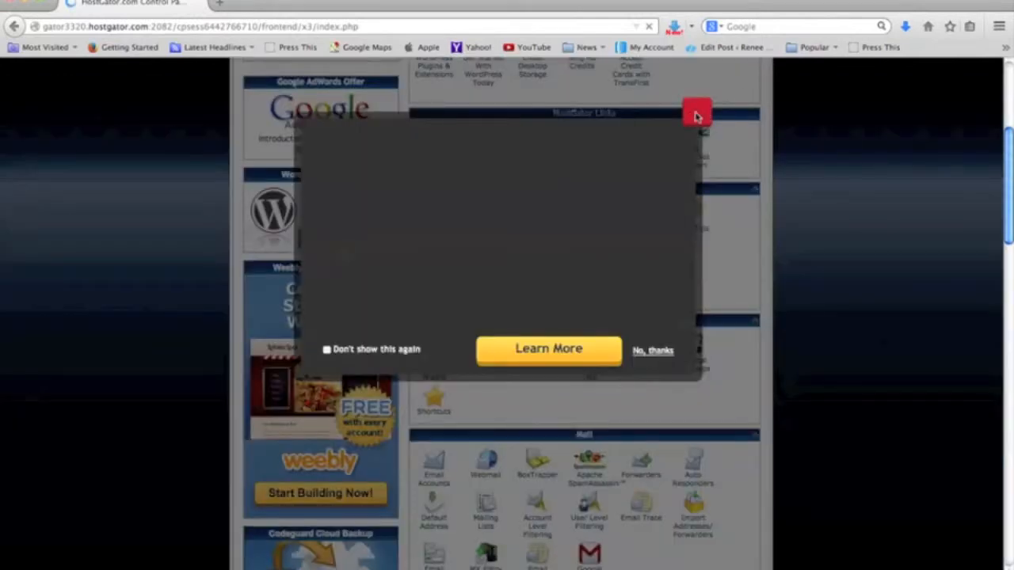
pyautogui.moveTo(645, 358)
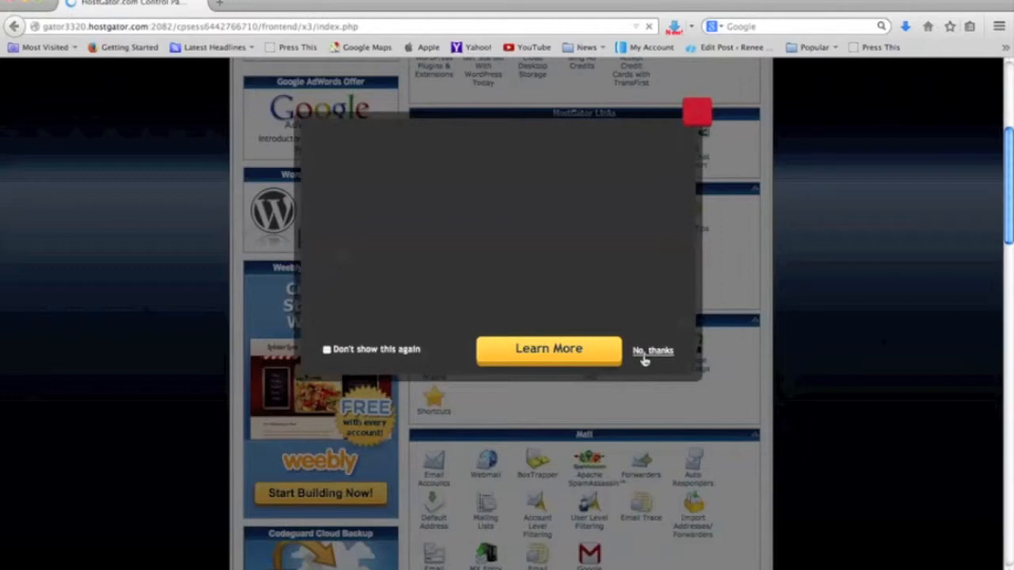
# Step: Dismiss the 'No, thanks' promotional popup and bring the cPanel Mail section into view
pyautogui.click(653, 350)
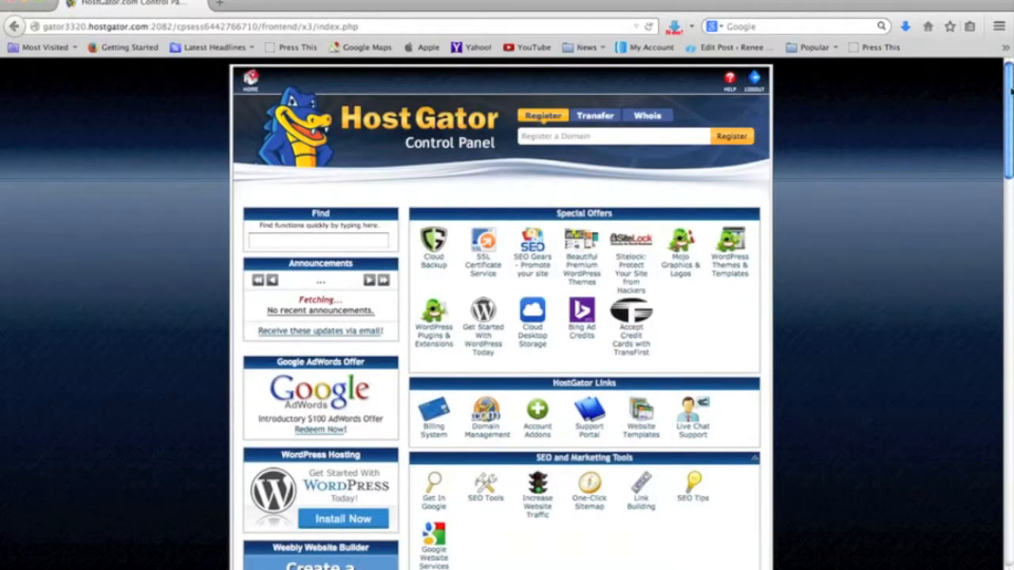
pyautogui.scroll(-3)
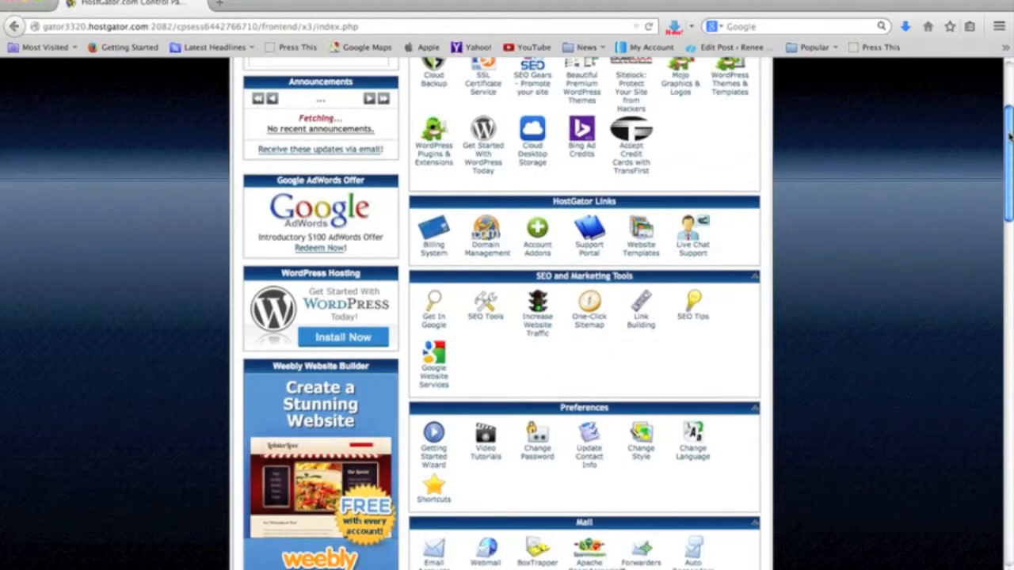
pyautogui.scroll(-3)
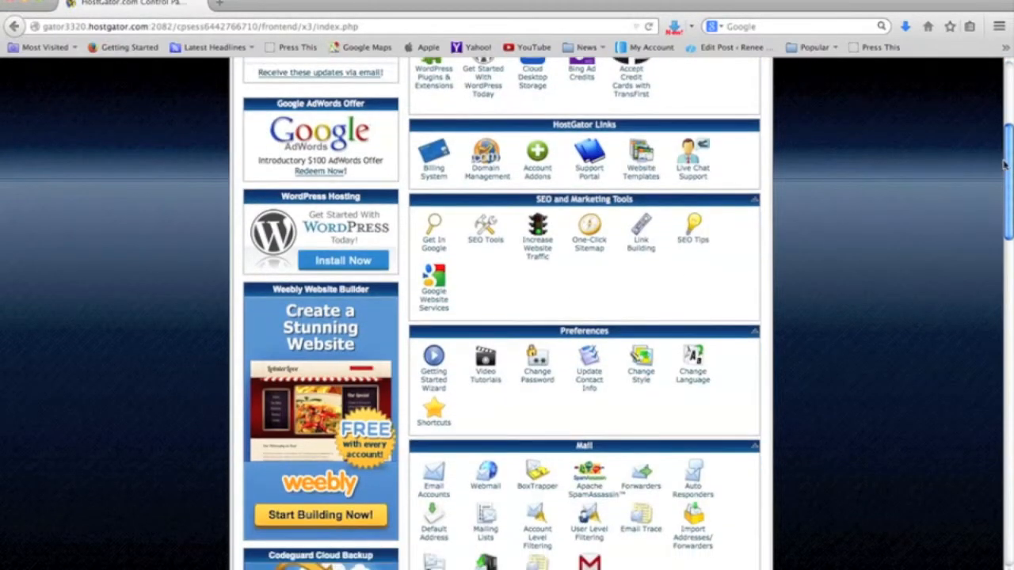
pyautogui.scroll(-3)
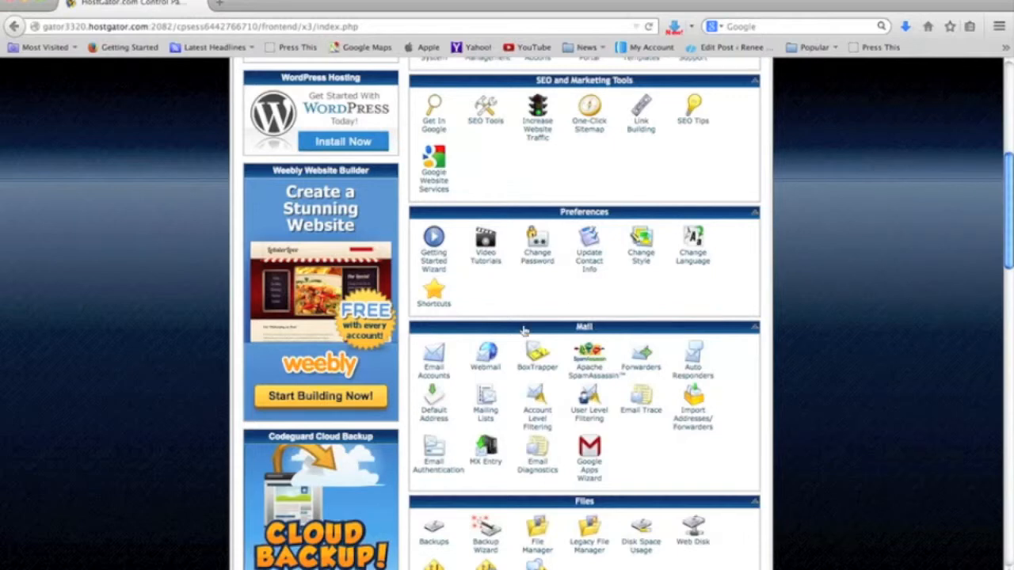
pyautogui.moveTo(434, 356)
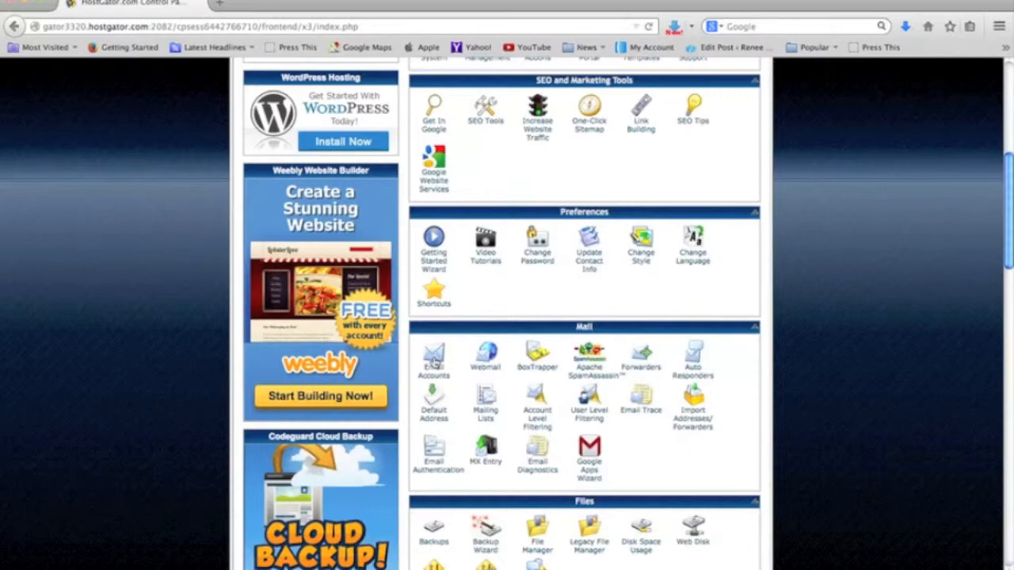
# Step: In Email Accounts, set up an 'info' address on kamkalmarketing.com with a matching strong password and 500 MB quota
pyautogui.click(434, 356)
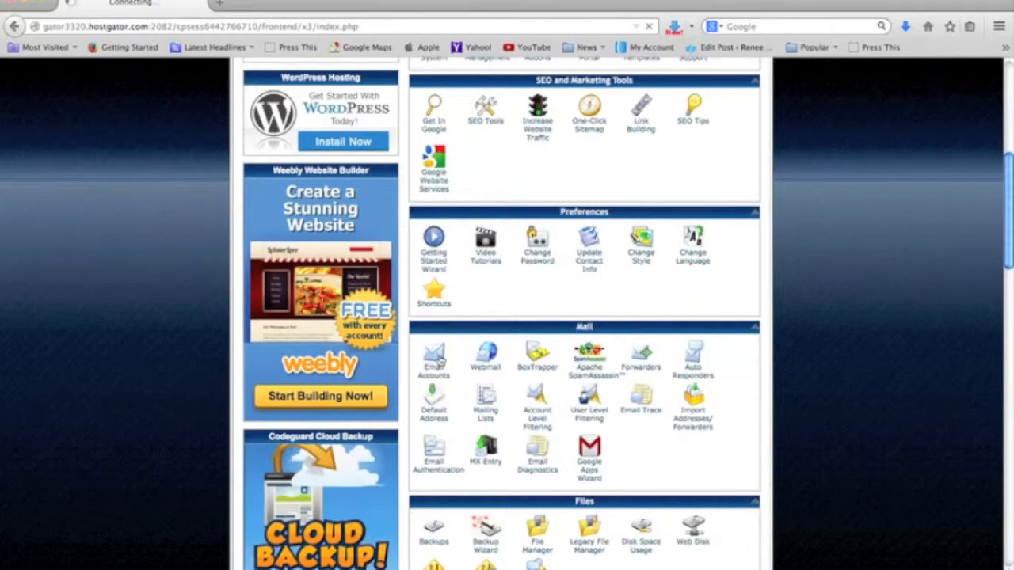
pyautogui.click(434, 355)
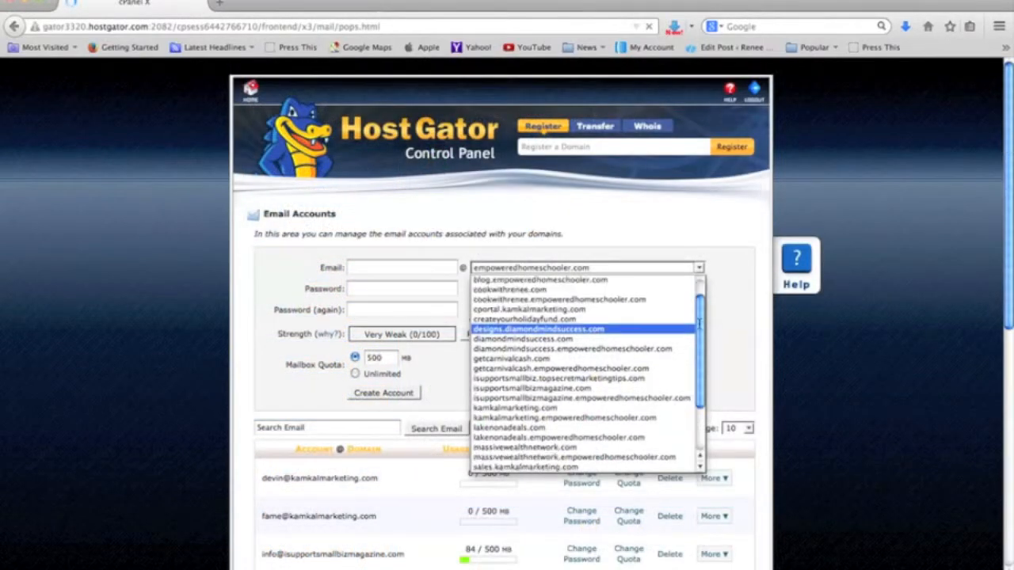
pyautogui.scroll(-3)
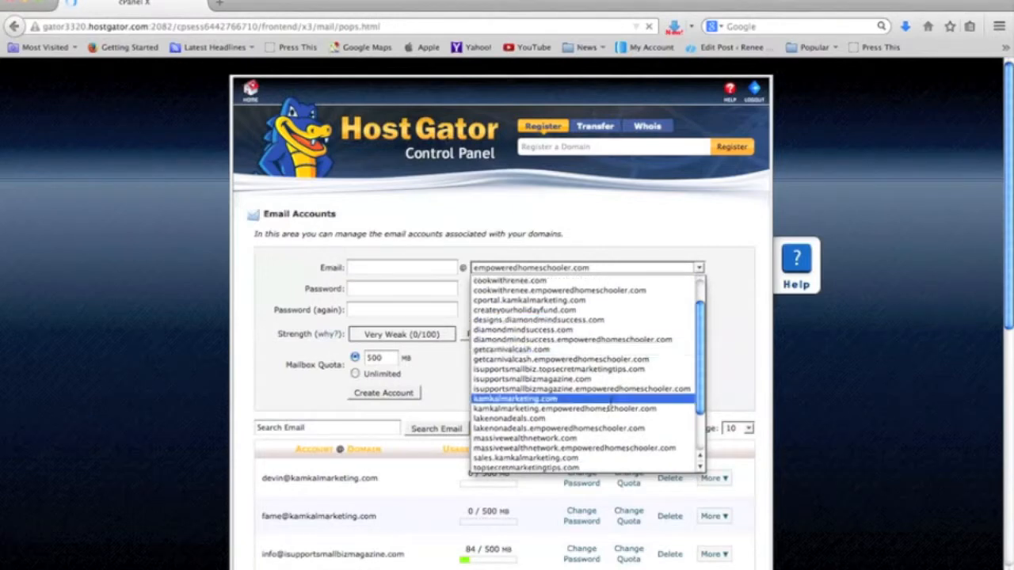
pyautogui.click(520, 399)
pyautogui.write('info')
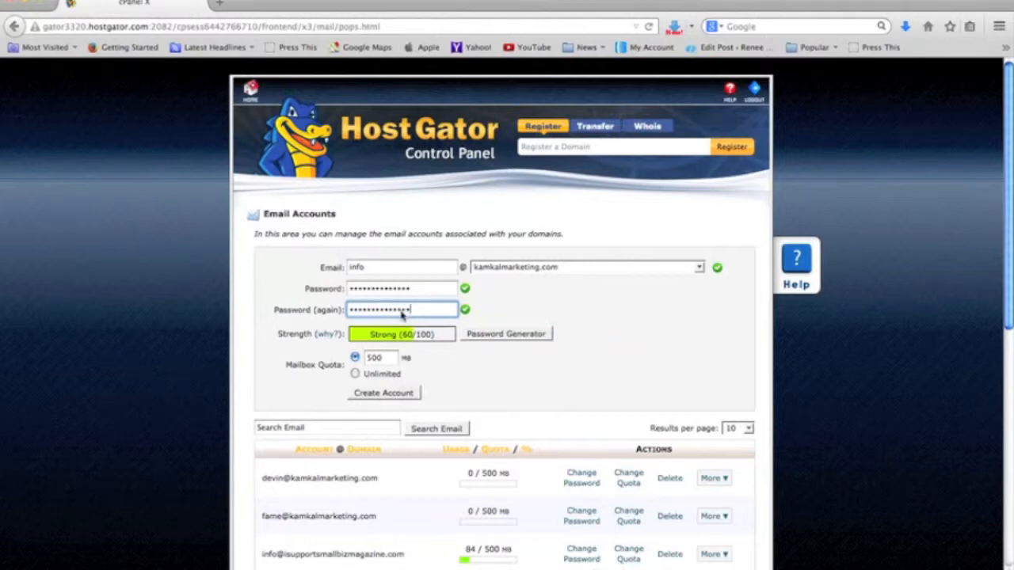
pyautogui.moveTo(459, 367)
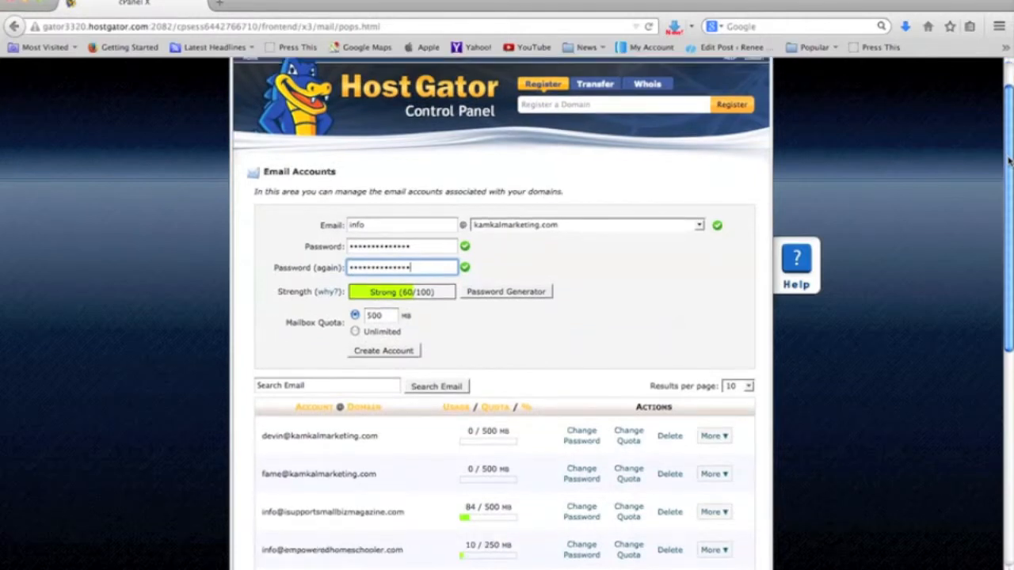
pyautogui.scroll(-3)
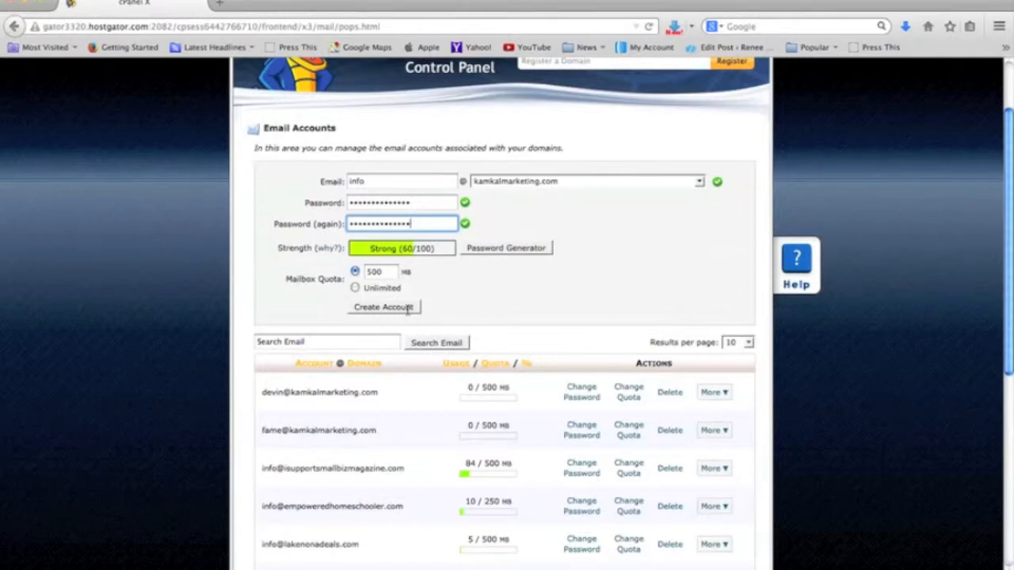
pyautogui.click(383, 308)
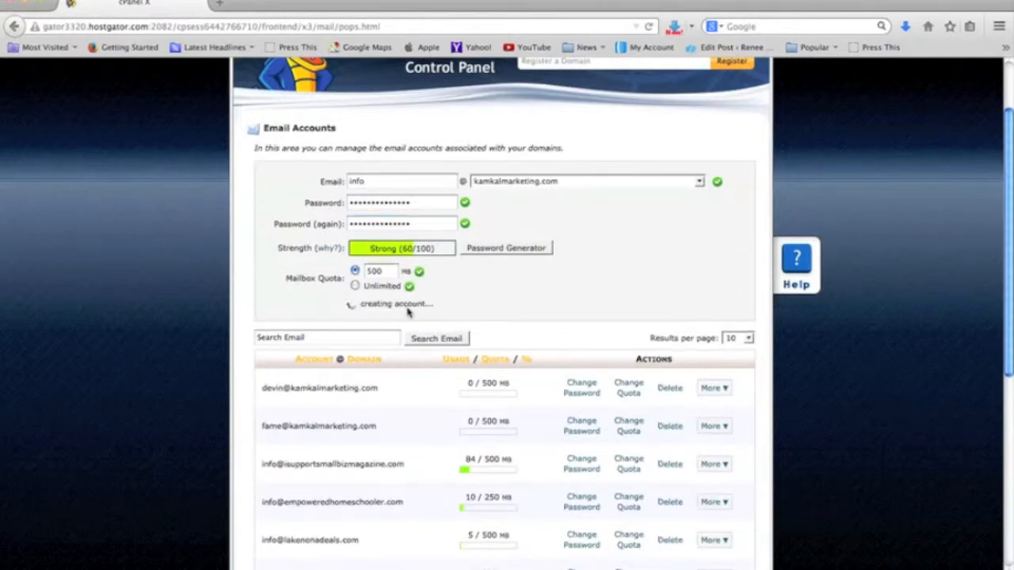
pyautogui.click(383, 308)
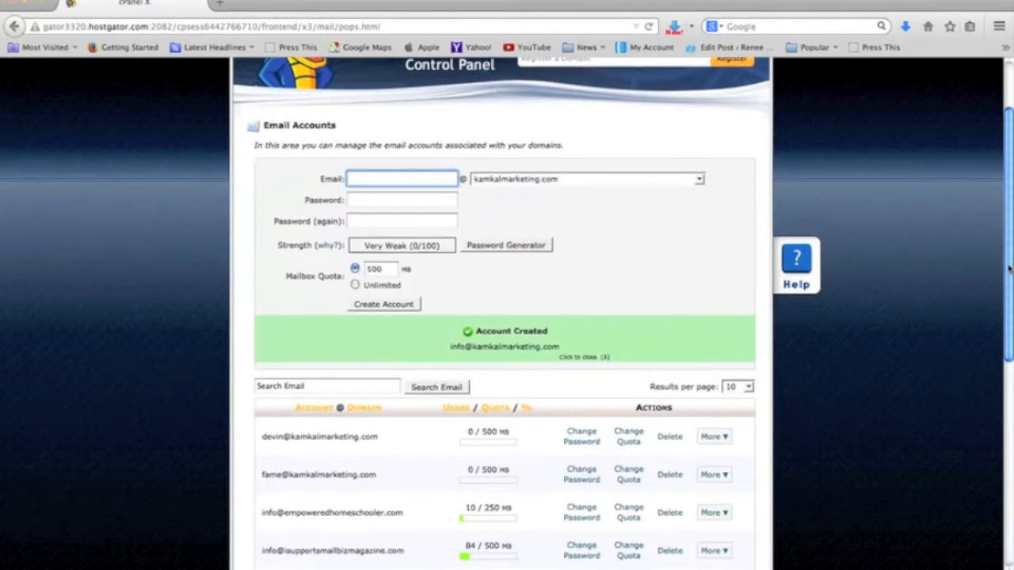
pyautogui.scroll(-3)
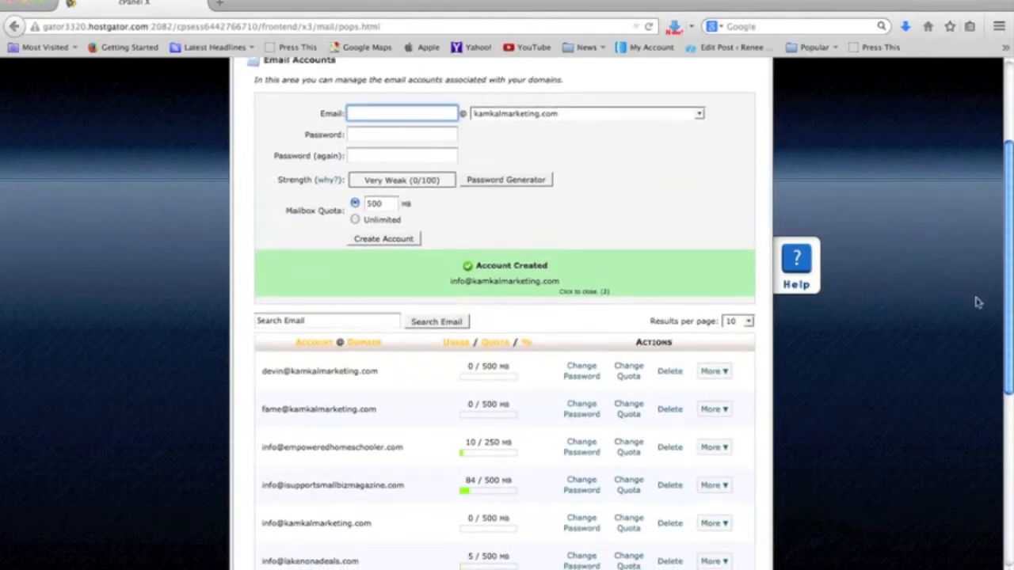
pyautogui.moveTo(425, 412)
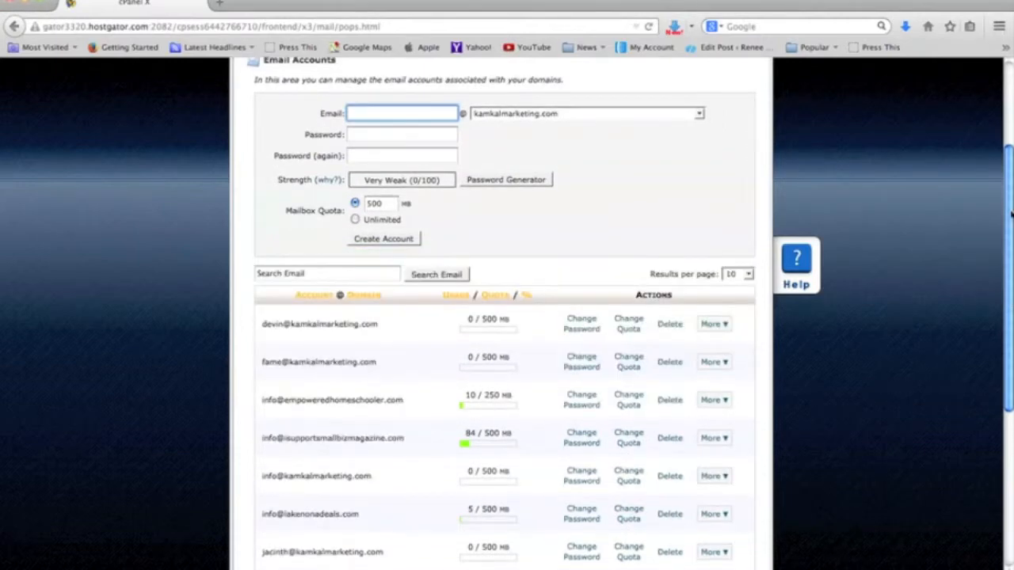
pyautogui.scroll(-3)
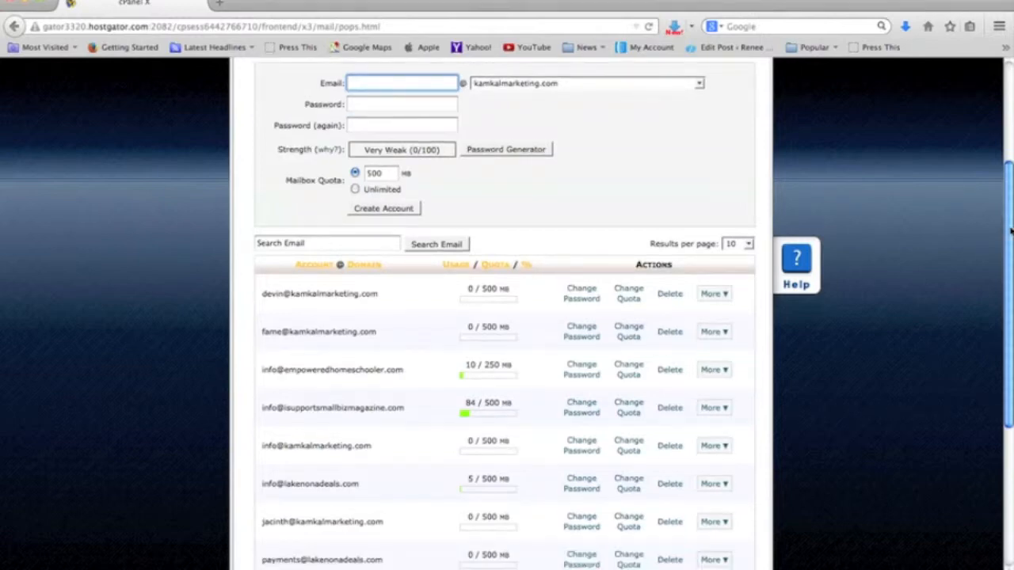
pyautogui.scroll(-3)
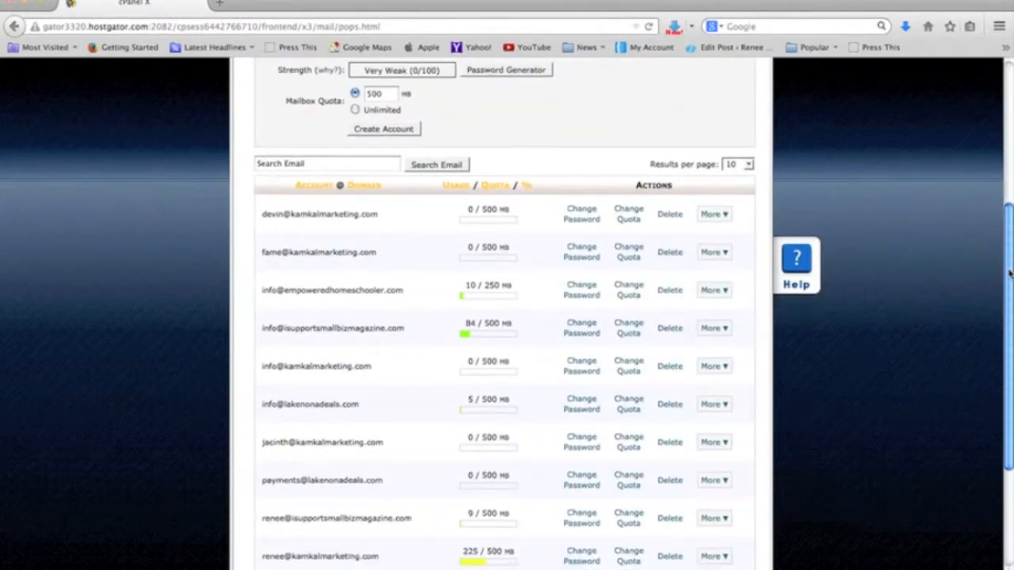
# Step: View the Configure Email Client options for the first account, then move to Outlook's Tools menu
pyautogui.click(712, 252)
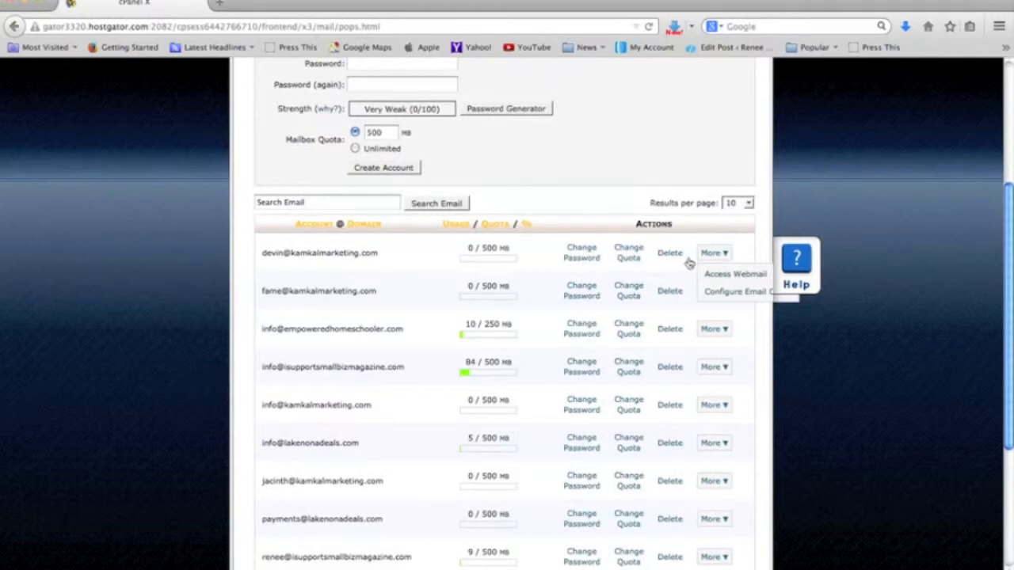
pyautogui.click(713, 254)
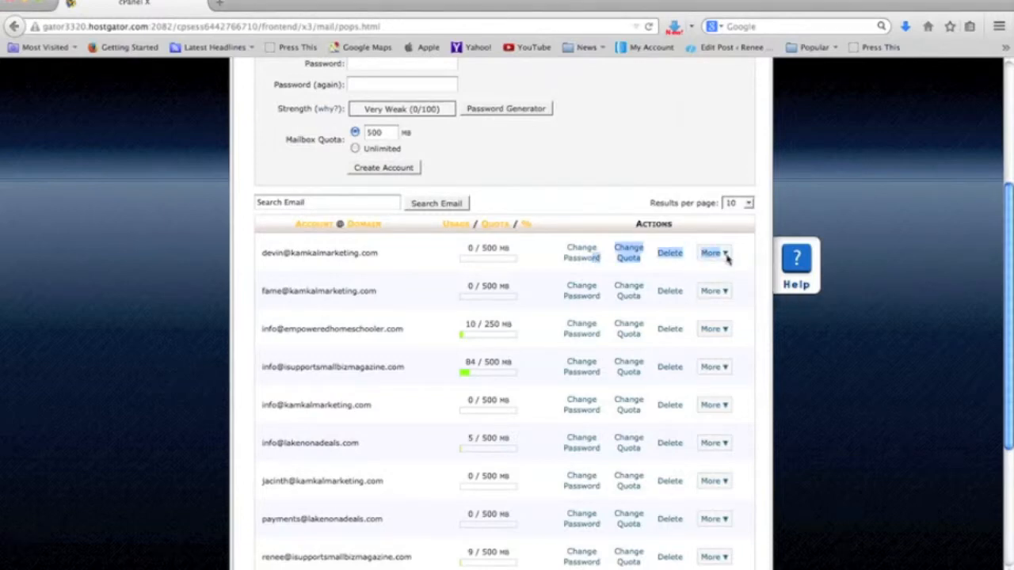
pyautogui.moveTo(732, 263)
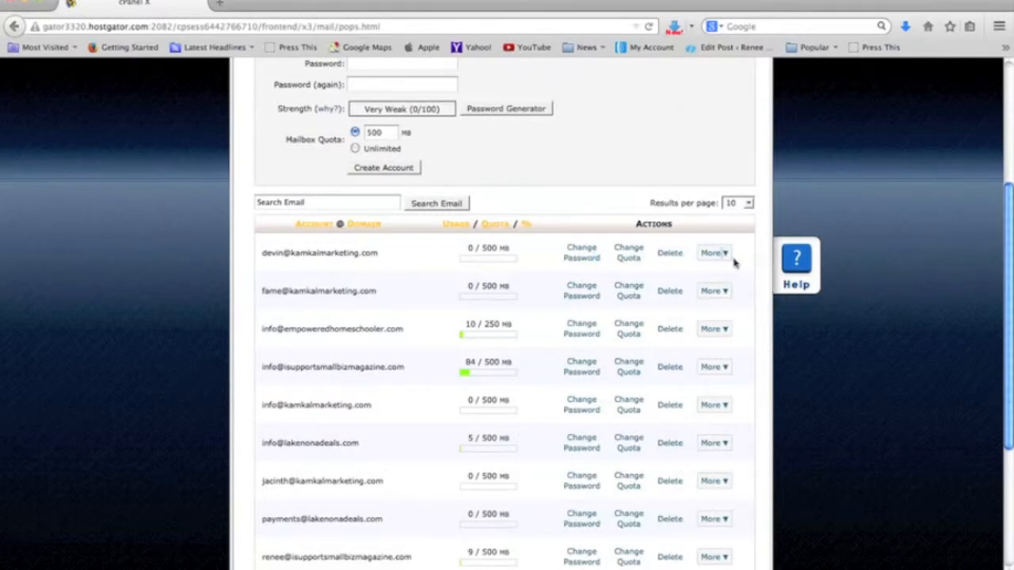
pyautogui.click(713, 254)
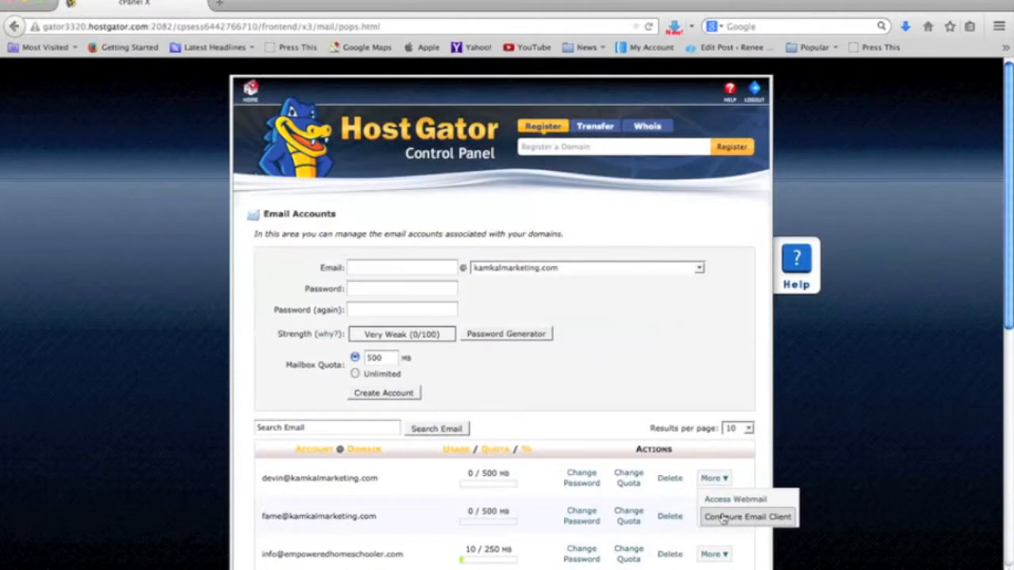
pyautogui.moveTo(792, 510)
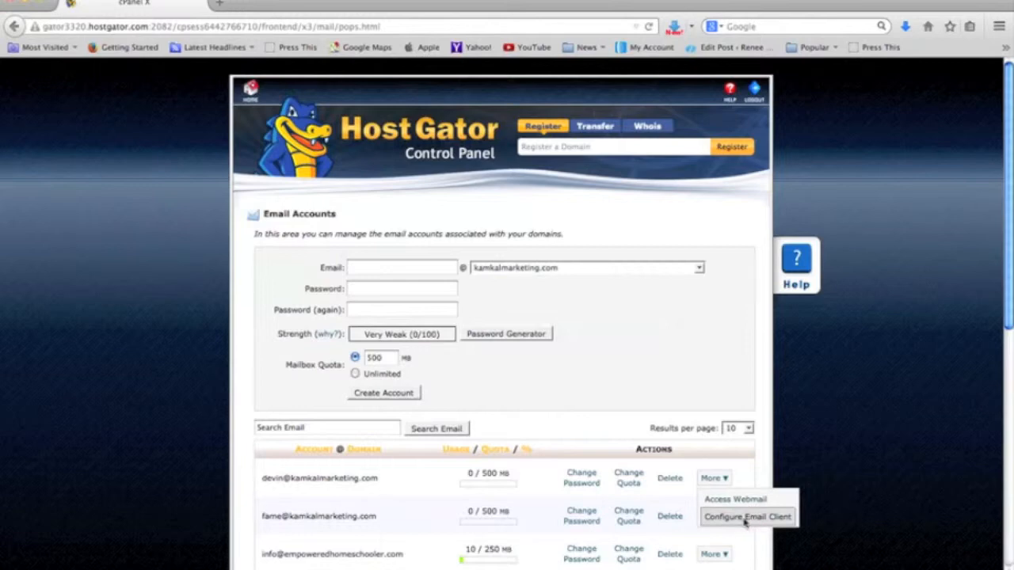
pyautogui.click(748, 517)
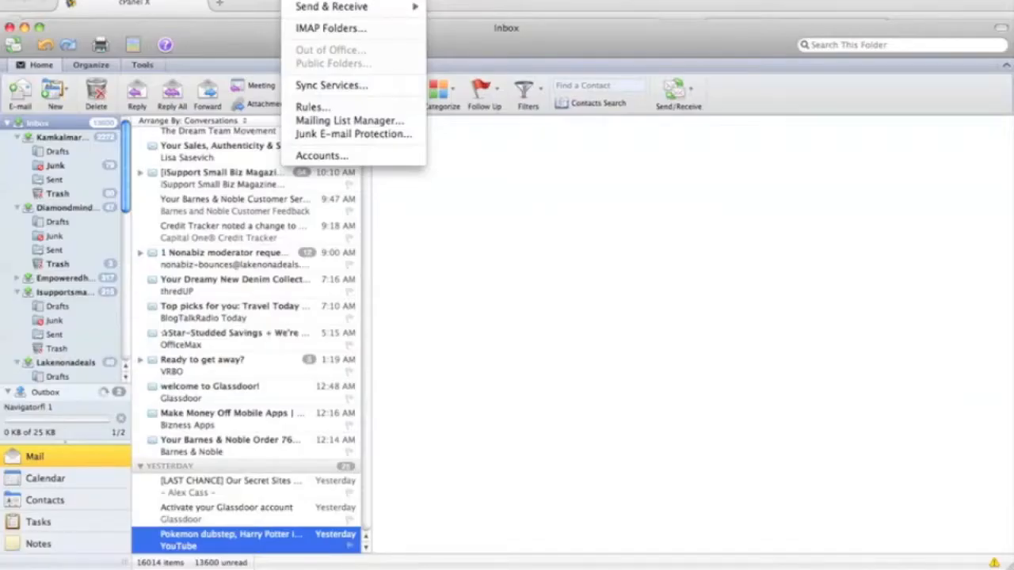
# Step: Show the Kamkalmarketing IMAP account details in Outlook's Accounts window
pyautogui.click(320, 155)
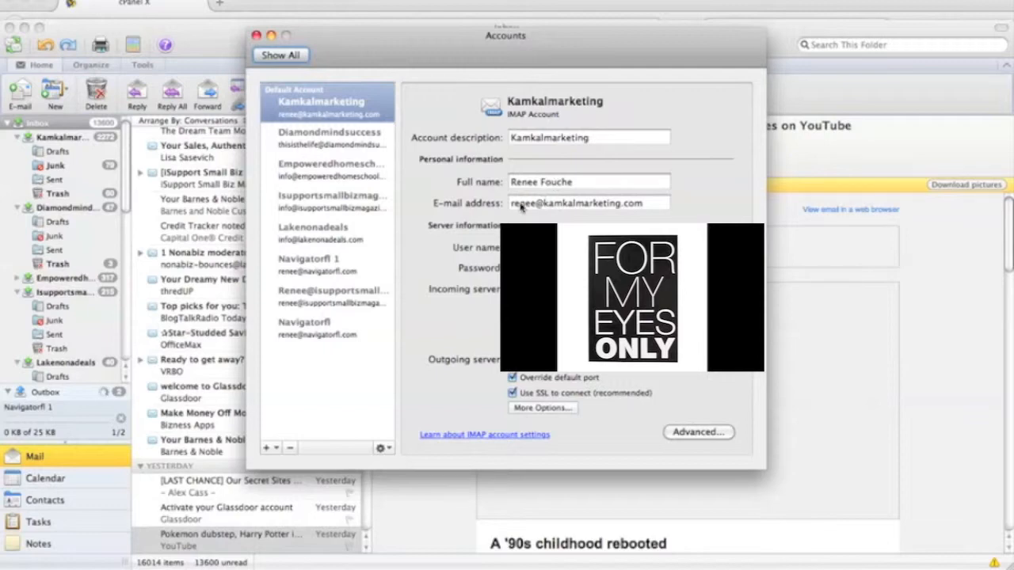
pyautogui.moveTo(633, 210)
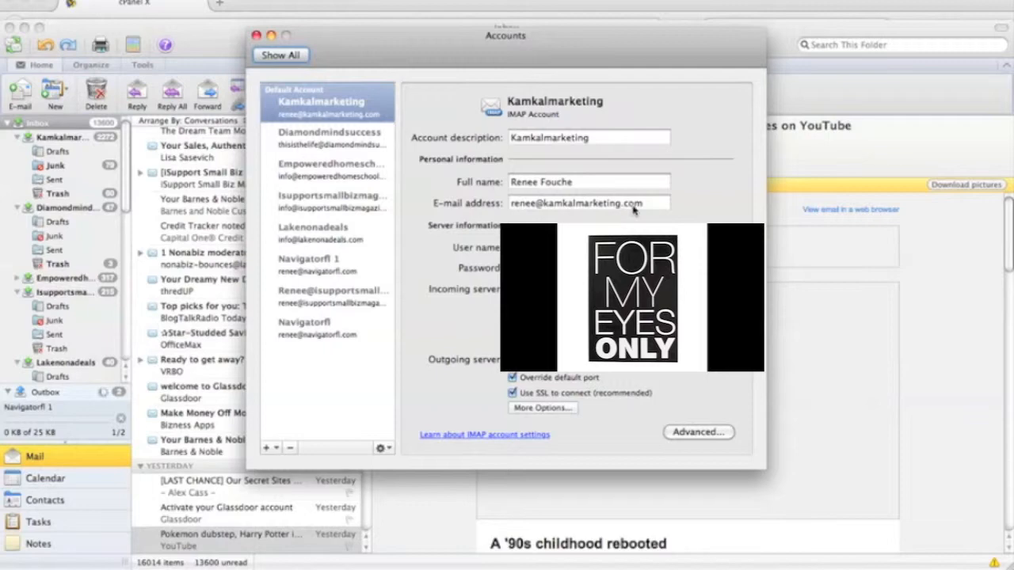
pyautogui.moveTo(633, 212)
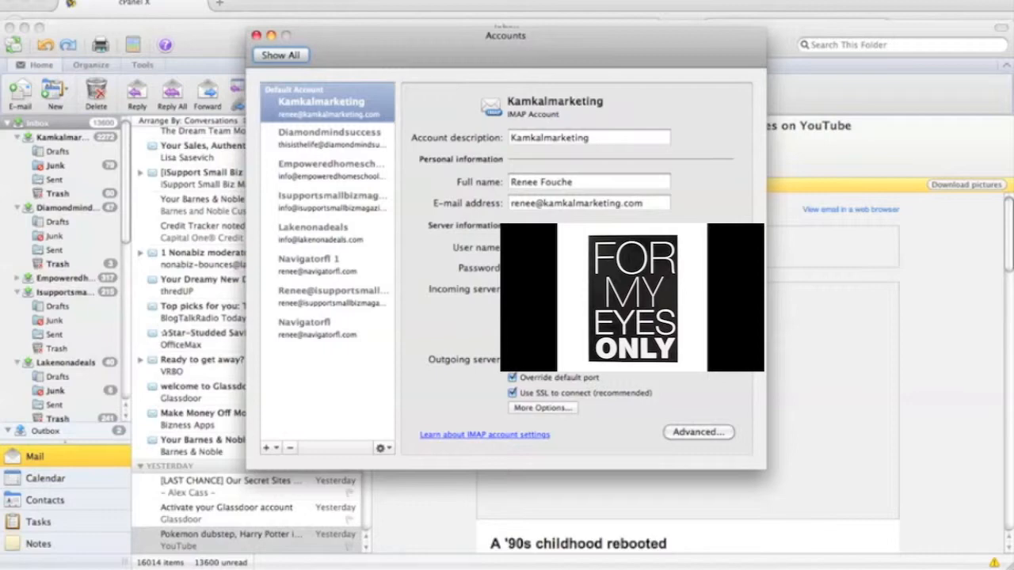
pyautogui.moveTo(463, 328)
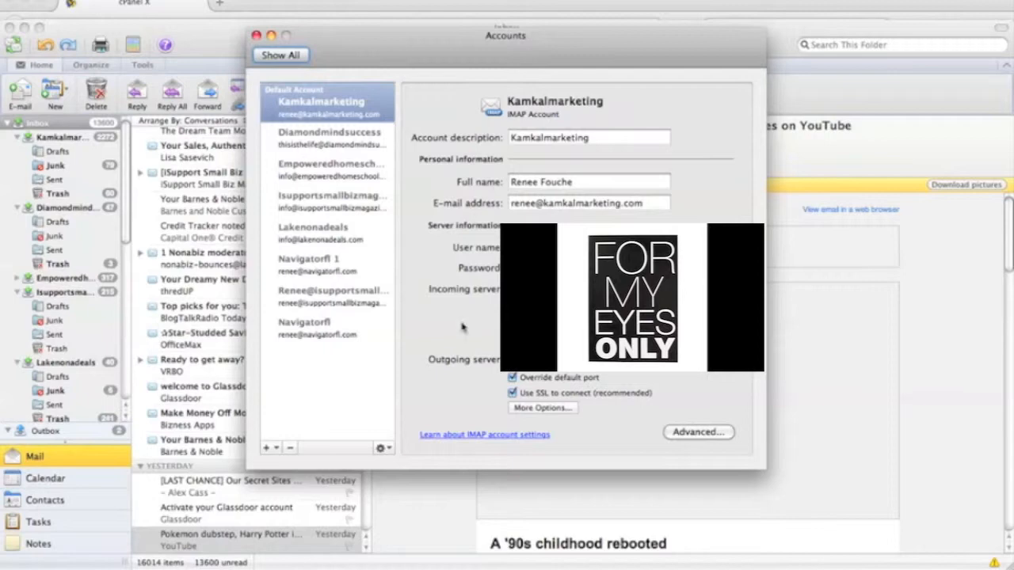
pyautogui.moveTo(462, 328)
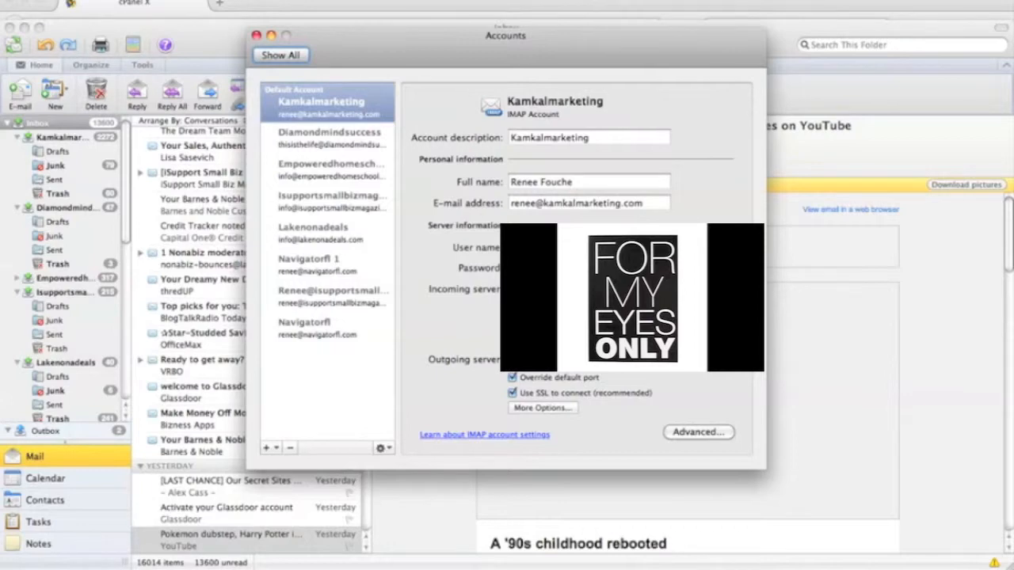
pyautogui.moveTo(602, 403)
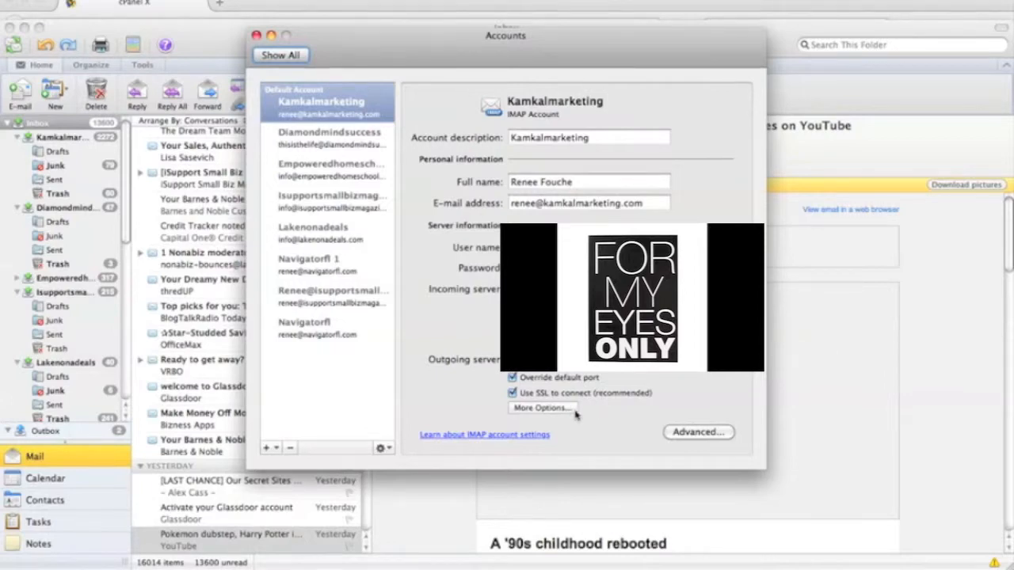
pyautogui.moveTo(332, 203)
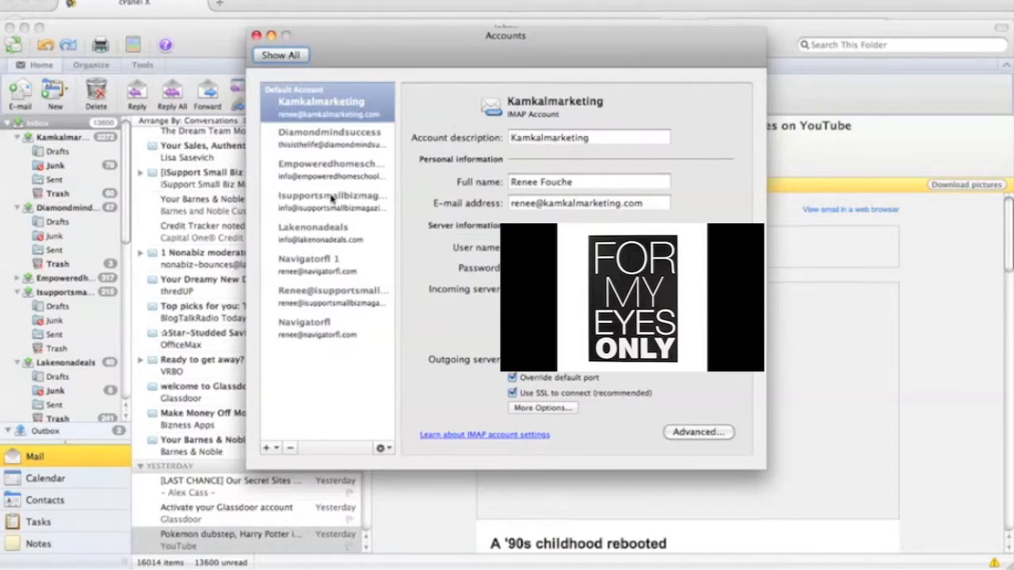
pyautogui.moveTo(273, 374)
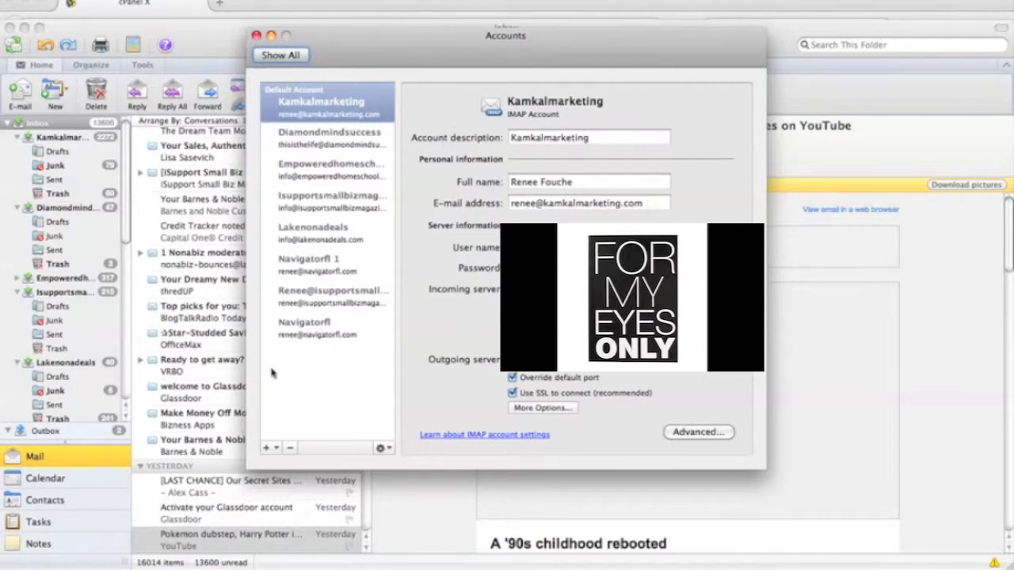
pyautogui.moveTo(483, 151)
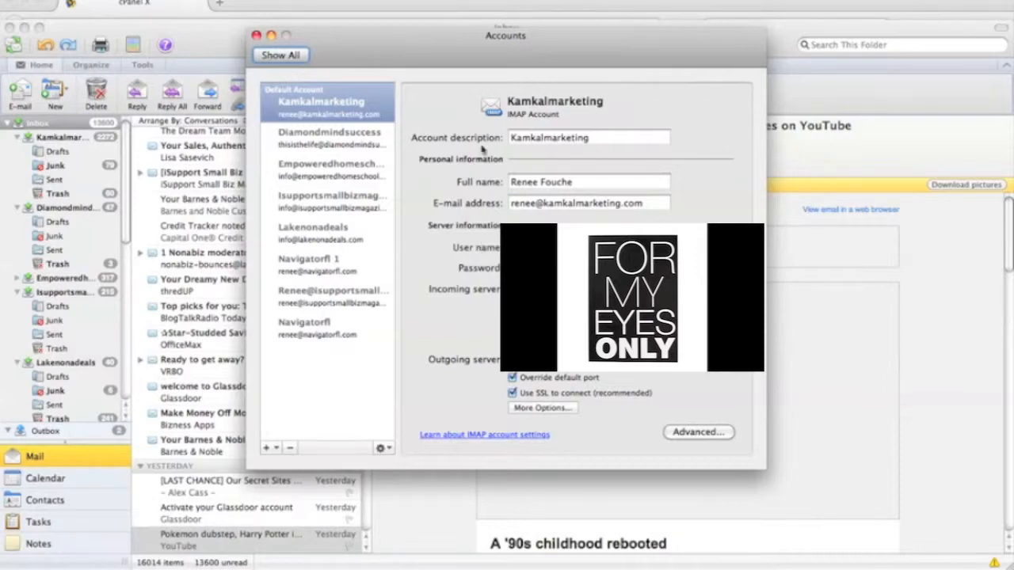
pyautogui.moveTo(458, 424)
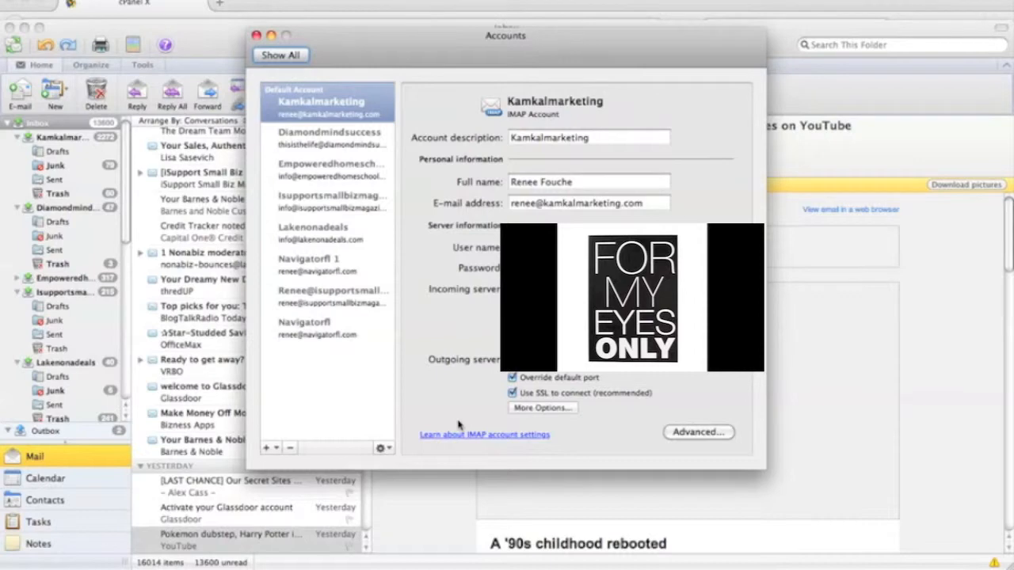
pyautogui.moveTo(215, 276)
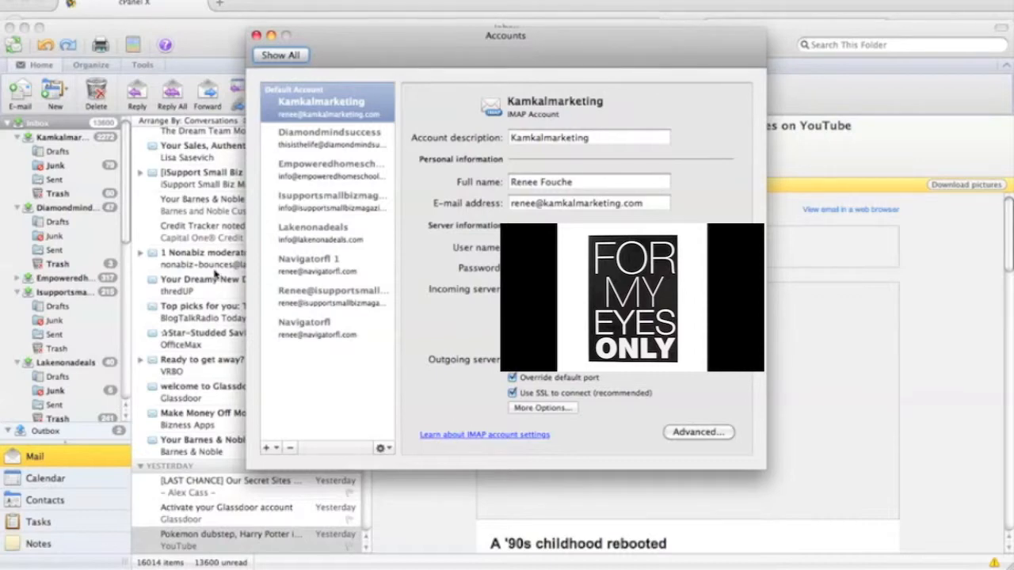
# Step: Close the Accounts window and return to the inbox with the YouTube '90s remixes message
pyautogui.click(257, 35)
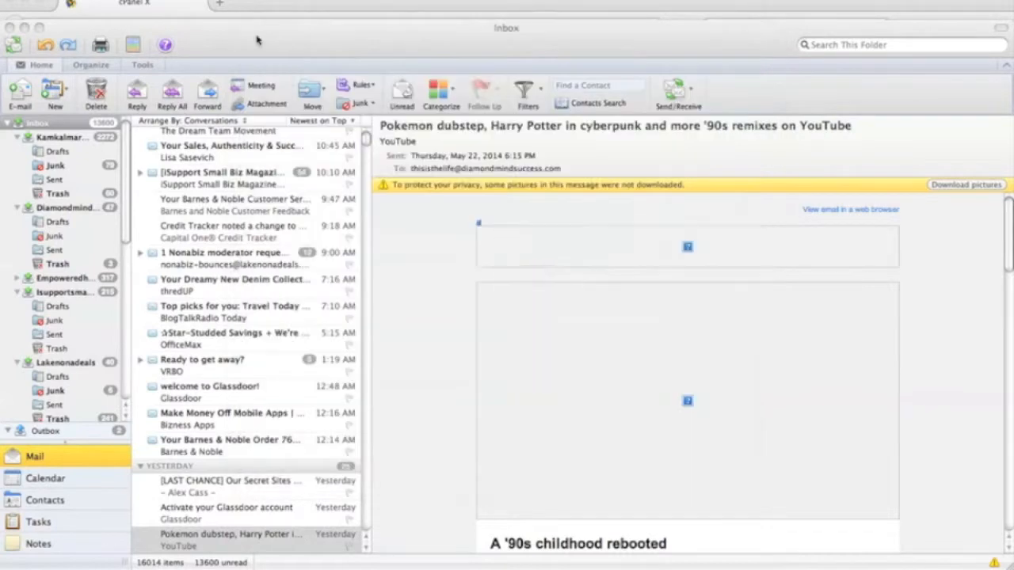
pyautogui.click(230, 539)
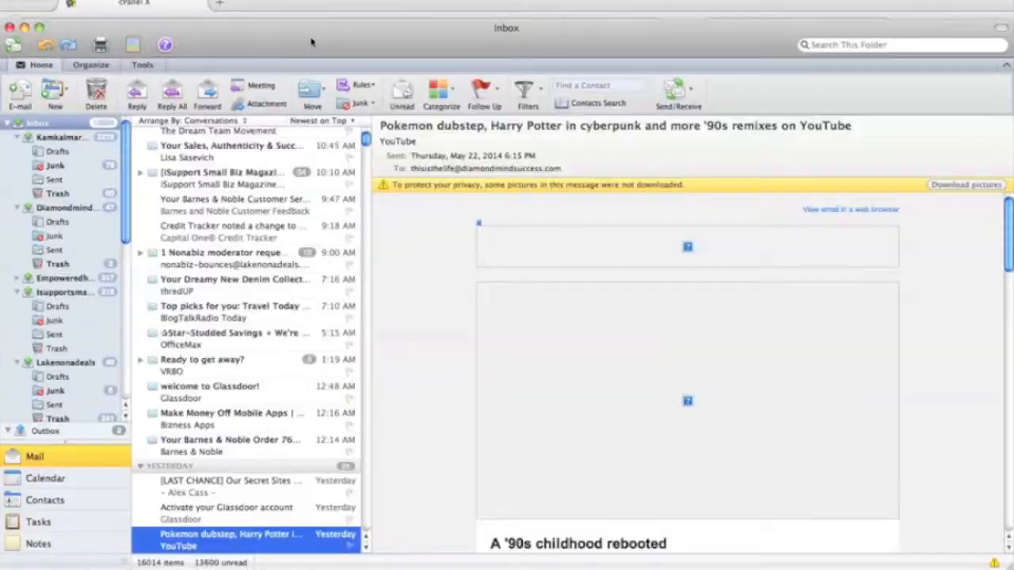